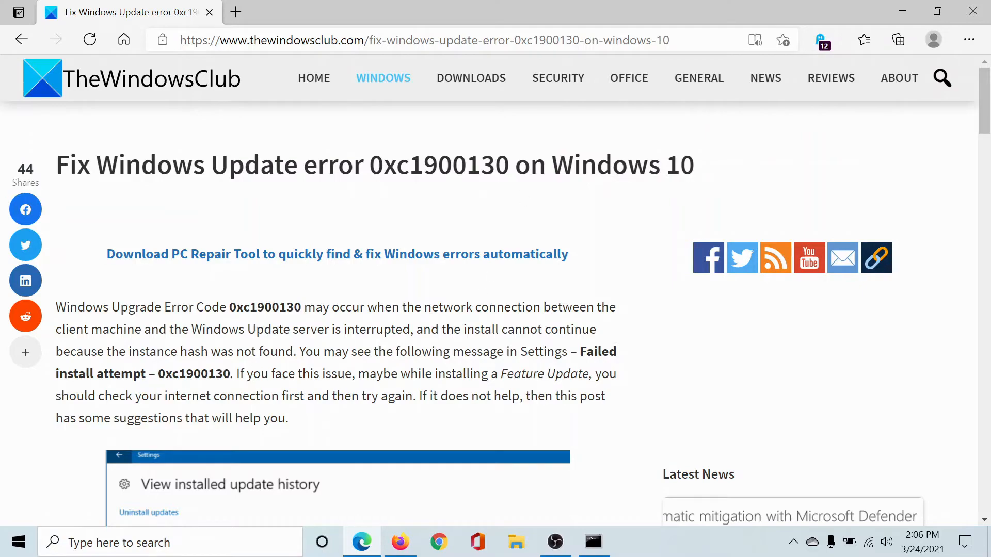
Step: Scroll the error 0xc1900130 article down to its numbered list of six fixes
{"action": "scroll", "scroll_direction": "down", "scroll_amount": 3}
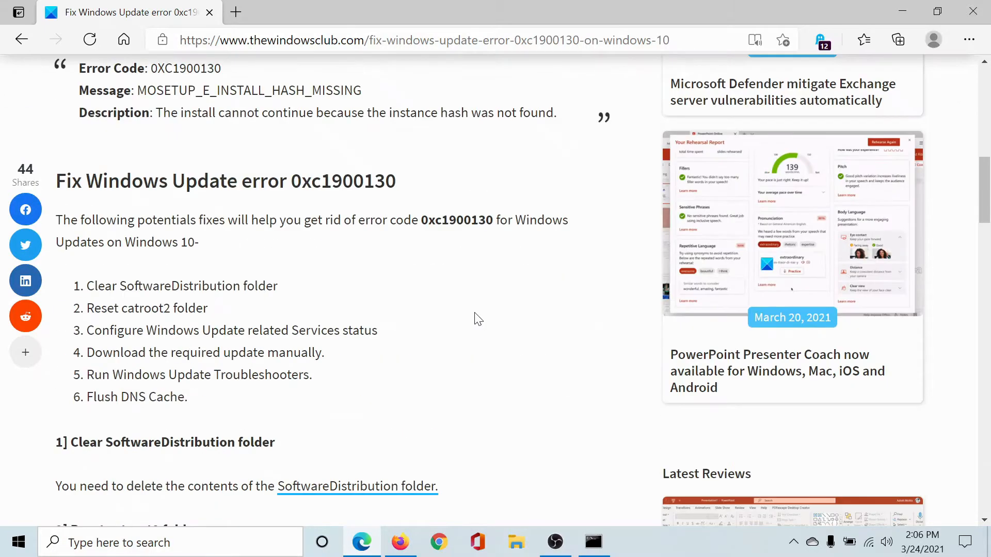
{"action": "scroll", "scroll_direction": "down", "scroll_amount": 3}
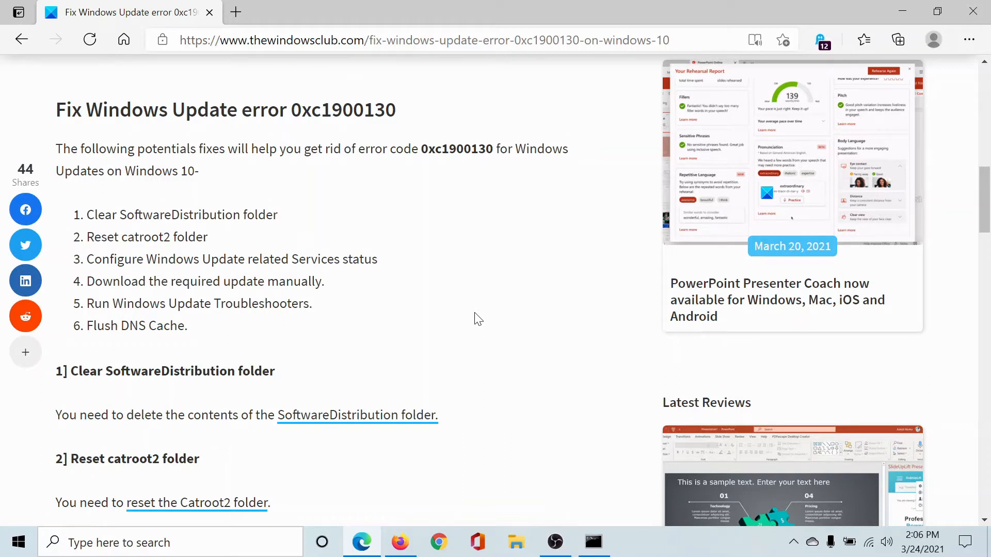
{"action": "mouse_move", "coordinate": [305, 440]}
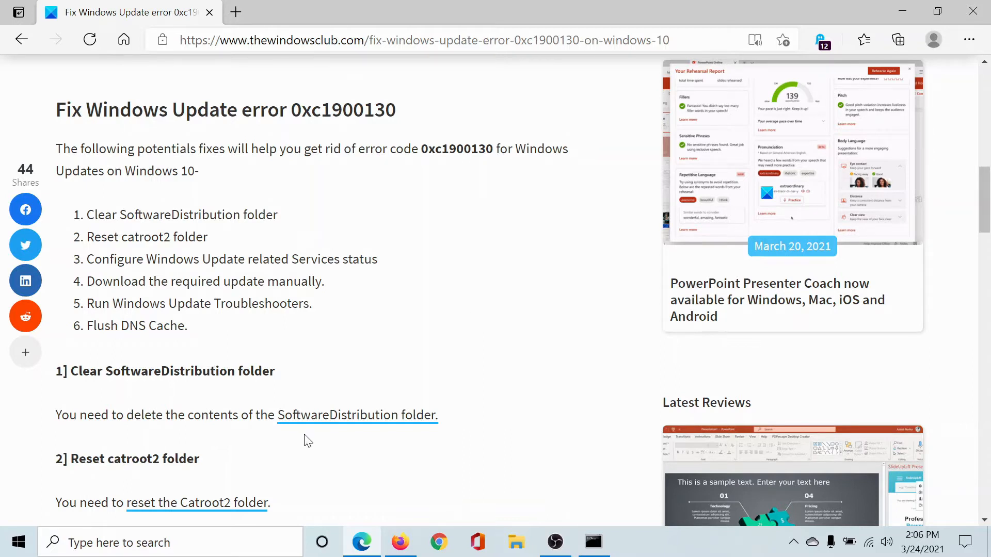
{"action": "mouse_move", "coordinate": [342, 323]}
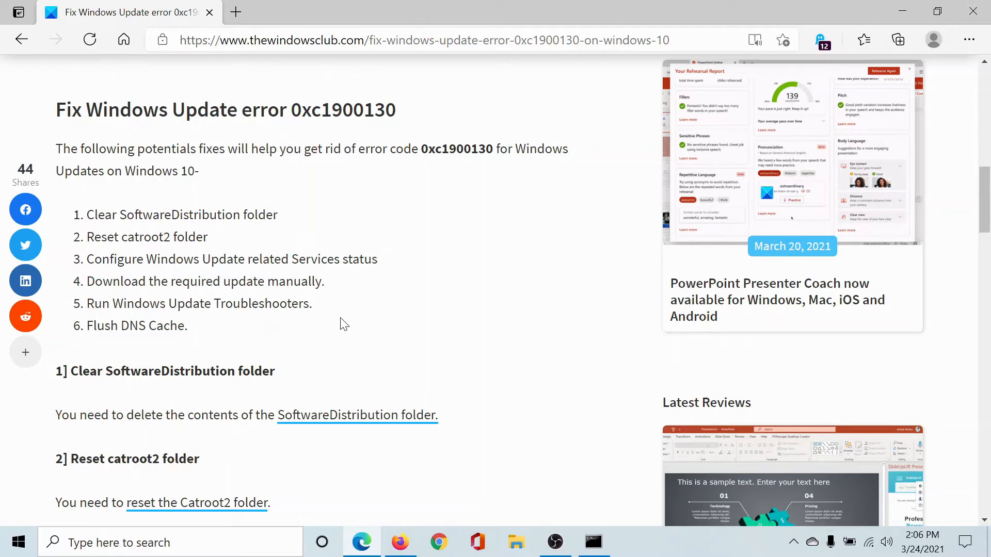
Step: Run the four SC config commands setting wuauserv, bits, cryptsvc and trustedinstaller to auto in the elevated Command Prompt
{"action": "scroll", "scroll_direction": "down", "scroll_amount": 3}
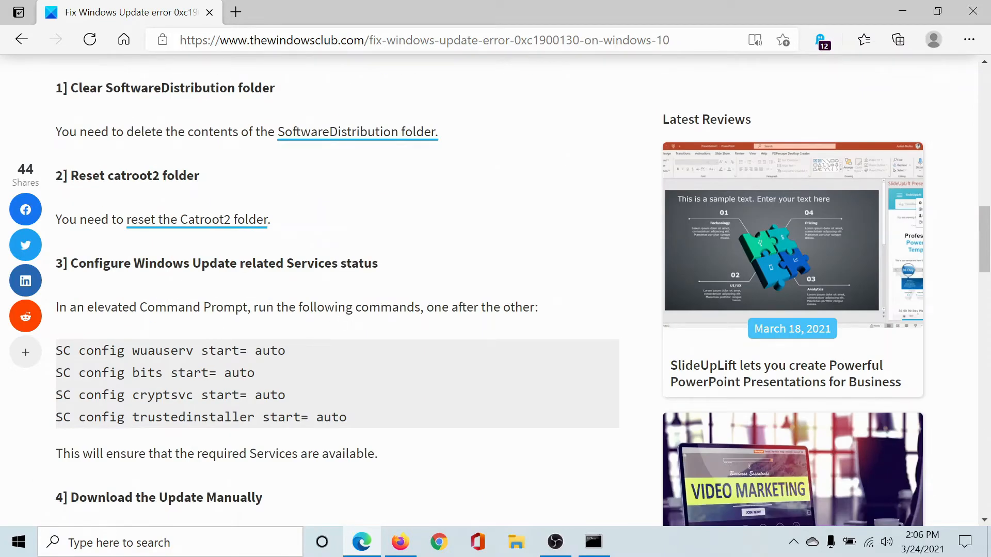
{"action": "left_click_drag", "start_coordinate": [56, 351], "coordinate": [176, 373]}
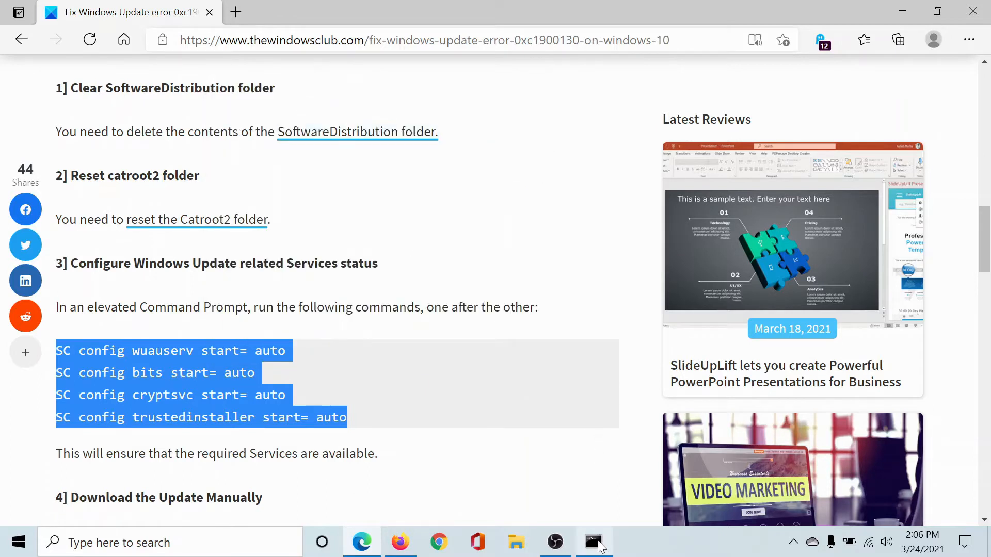
{"action": "left_click", "coordinate": [592, 542]}
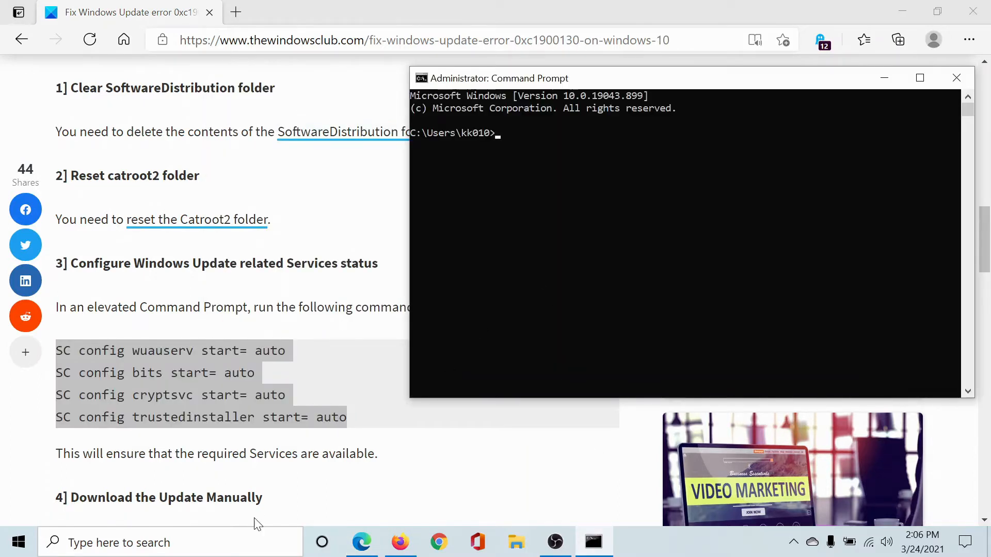
{"action": "type", "text": "comm"}
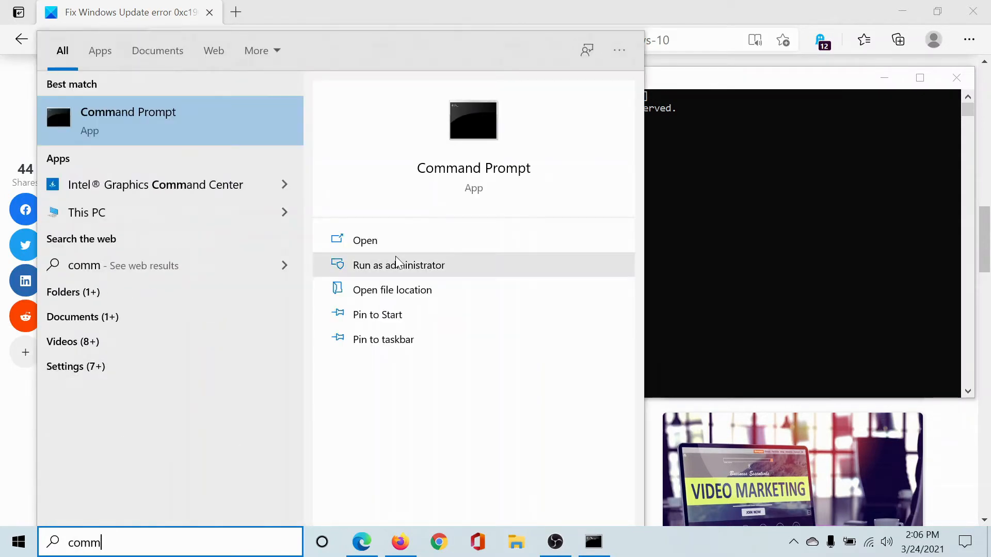
{"action": "mouse_move", "coordinate": [830, 182]}
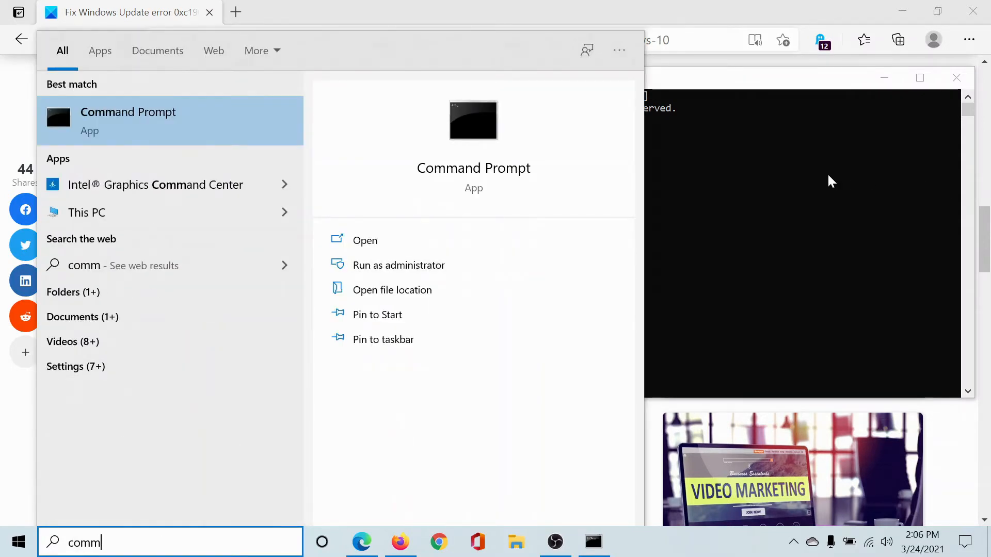
{"action": "left_click", "coordinate": [398, 265]}
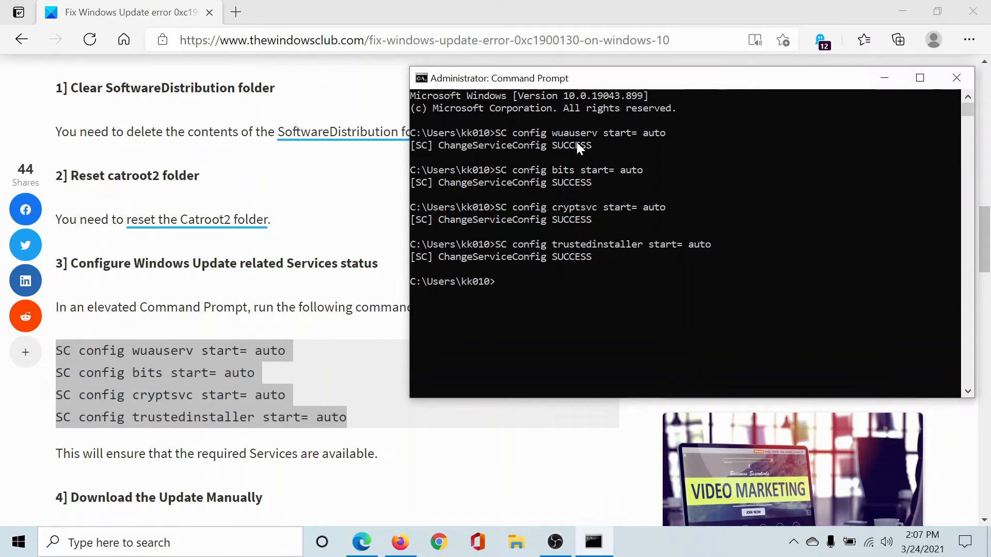
{"action": "mouse_move", "coordinate": [334, 291]}
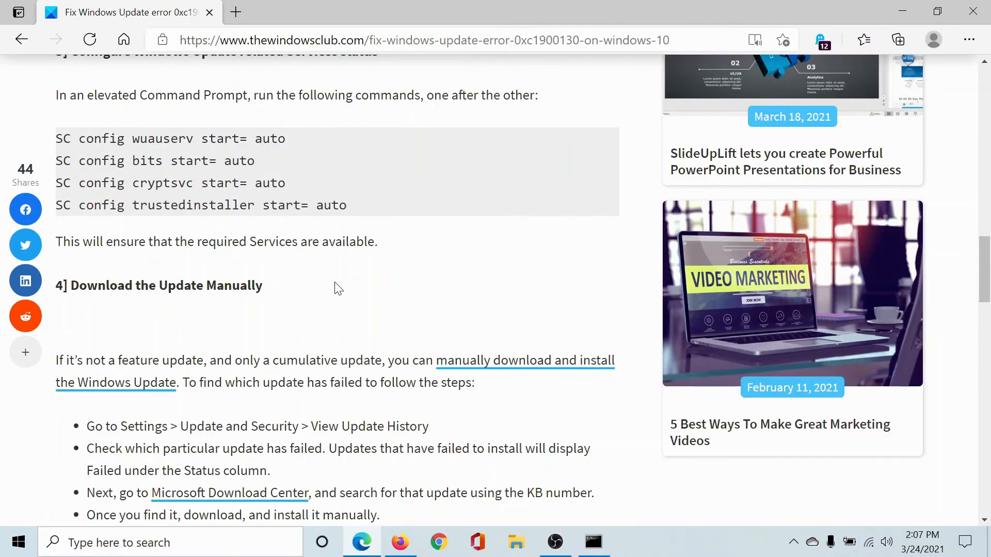
Step: Bring fix 5, Run the Windows Update Troubleshooters, into view and bring up the Start menu
{"action": "scroll", "scroll_direction": "down", "scroll_amount": 3}
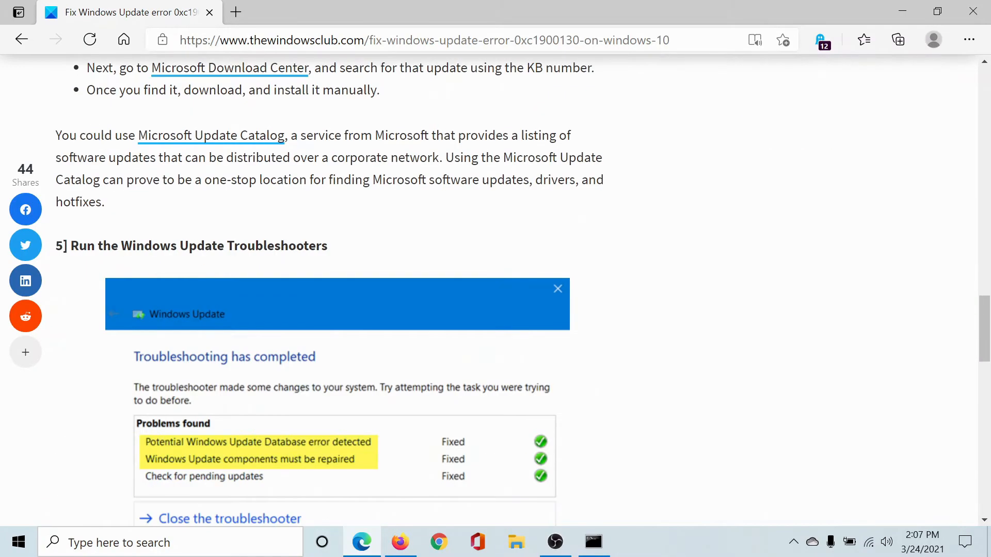
{"action": "scroll", "scroll_direction": "down", "scroll_amount": 3}
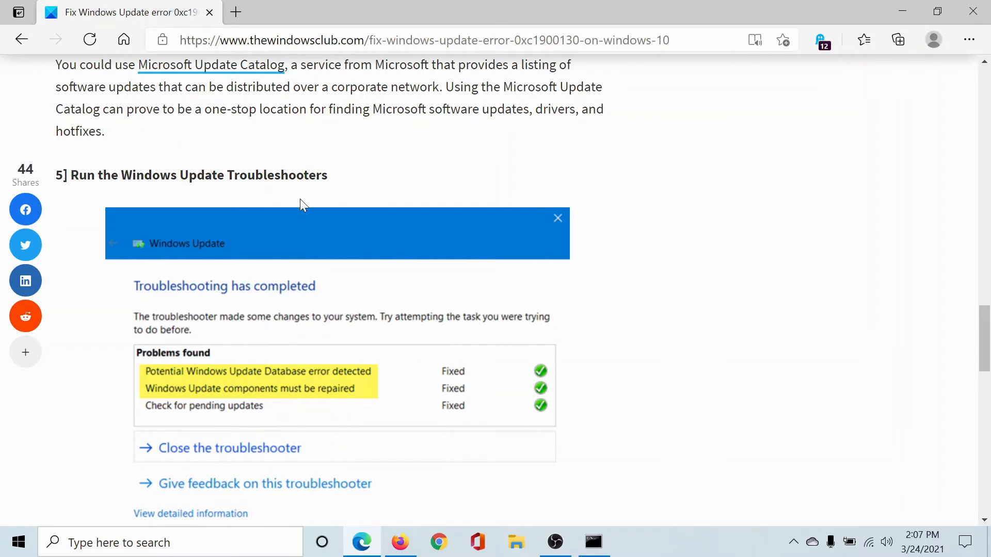
{"action": "left_click", "coordinate": [18, 542]}
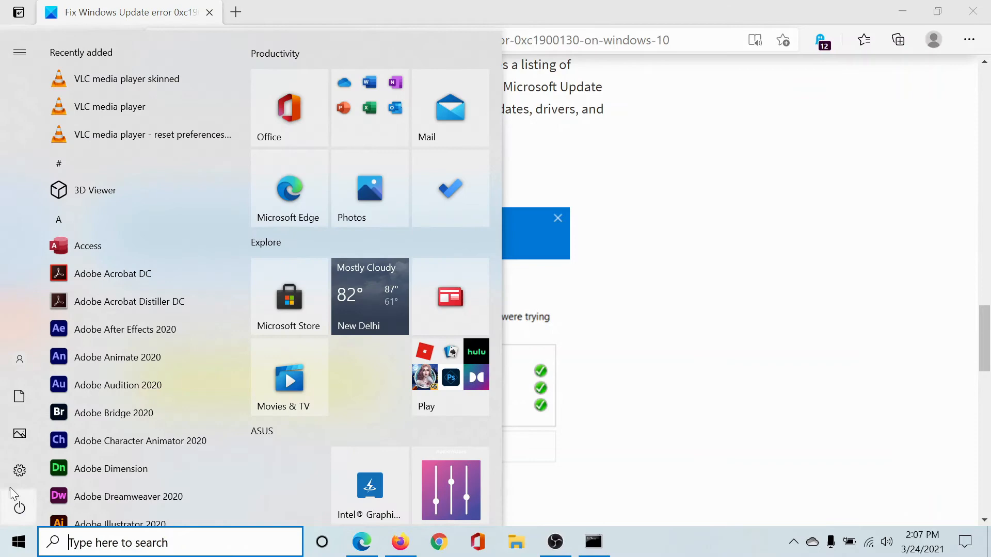
Step: Reach the Troubleshoot page under Update & Security, then return to the article's Flush DNS cache section
{"action": "left_click", "coordinate": [19, 470]}
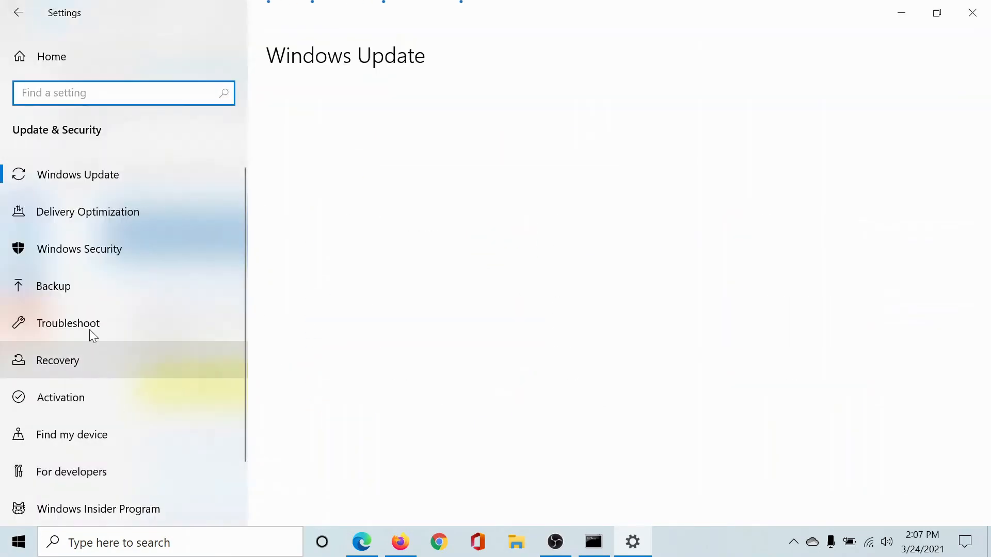
{"action": "left_click", "coordinate": [69, 323]}
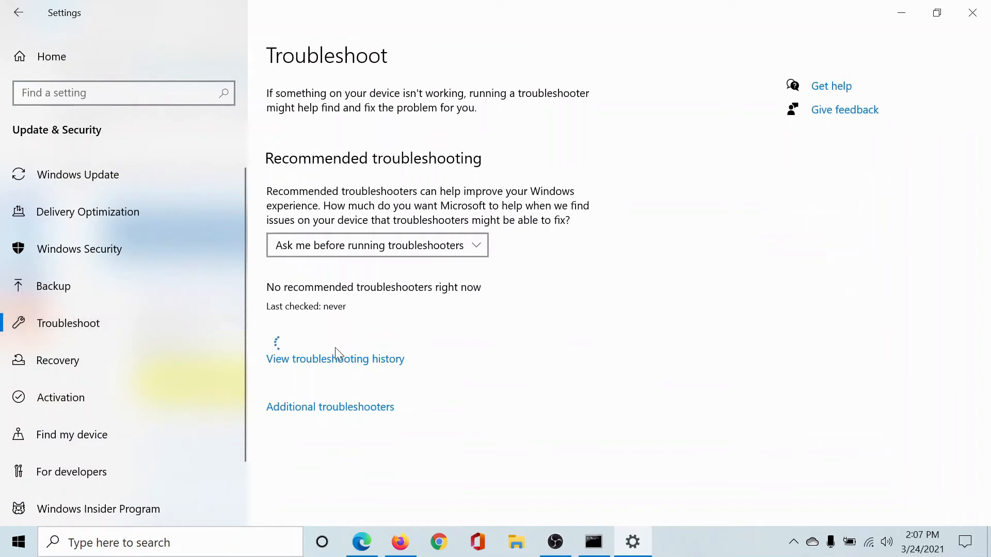
{"action": "left_click", "coordinate": [331, 406]}
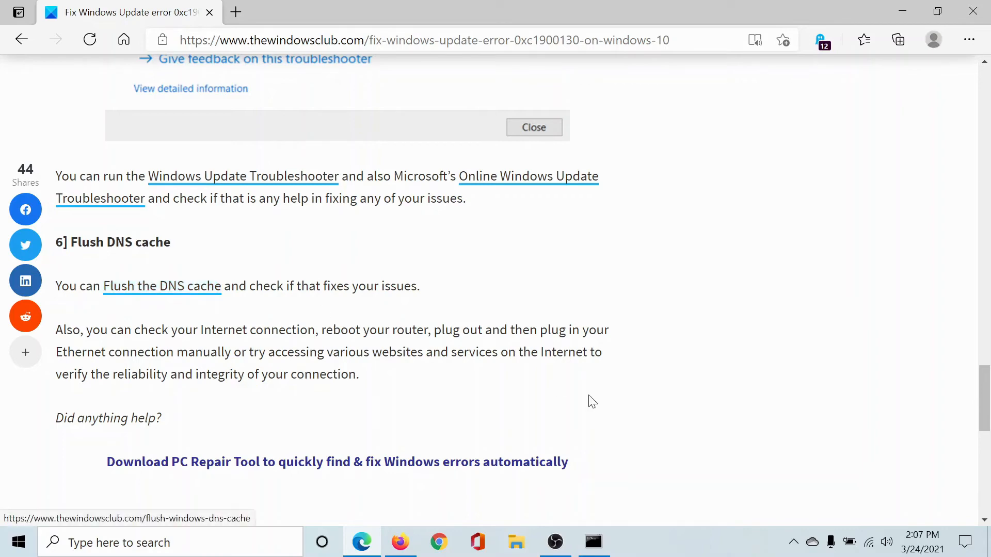
Step: Load the Flush the DNS cache guide in a new tab and show its ipconfig /flushdns command
{"action": "left_click", "coordinate": [592, 542]}
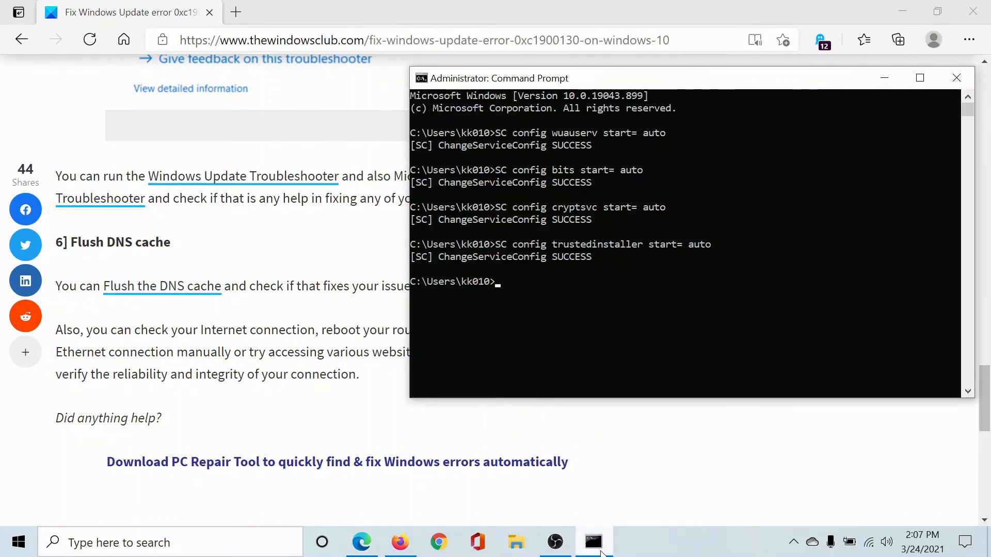
{"action": "right_click", "coordinate": [161, 286]}
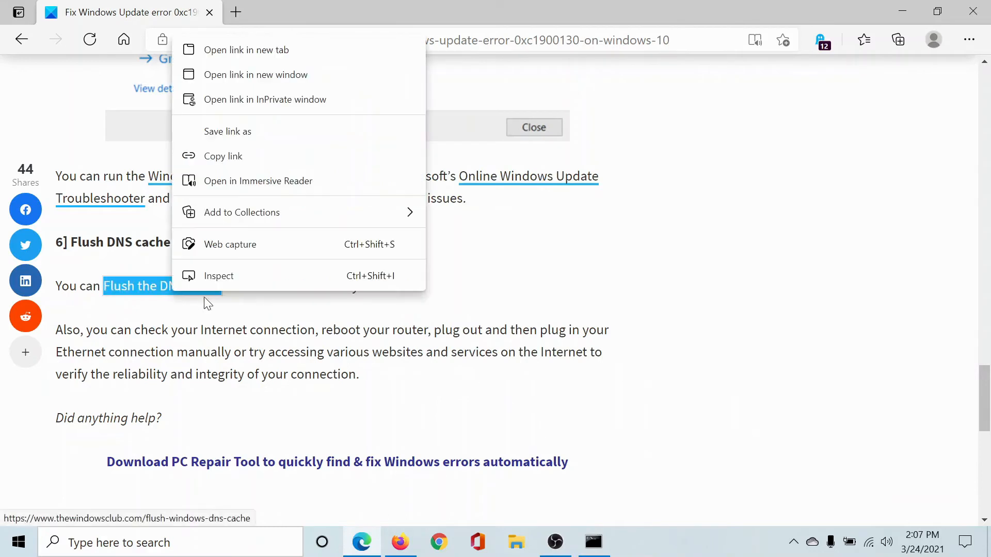
{"action": "left_click", "coordinate": [246, 50]}
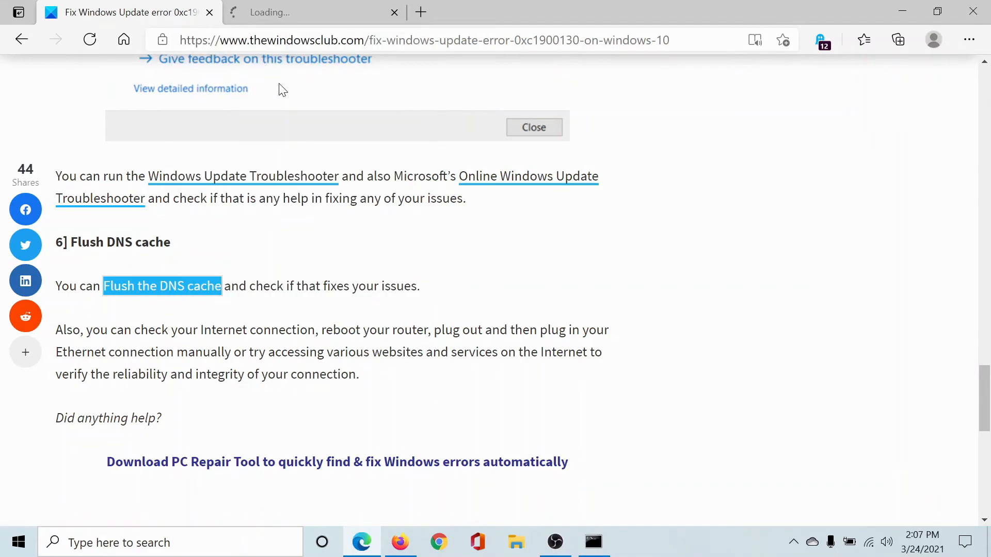
{"action": "left_click", "coordinate": [162, 286]}
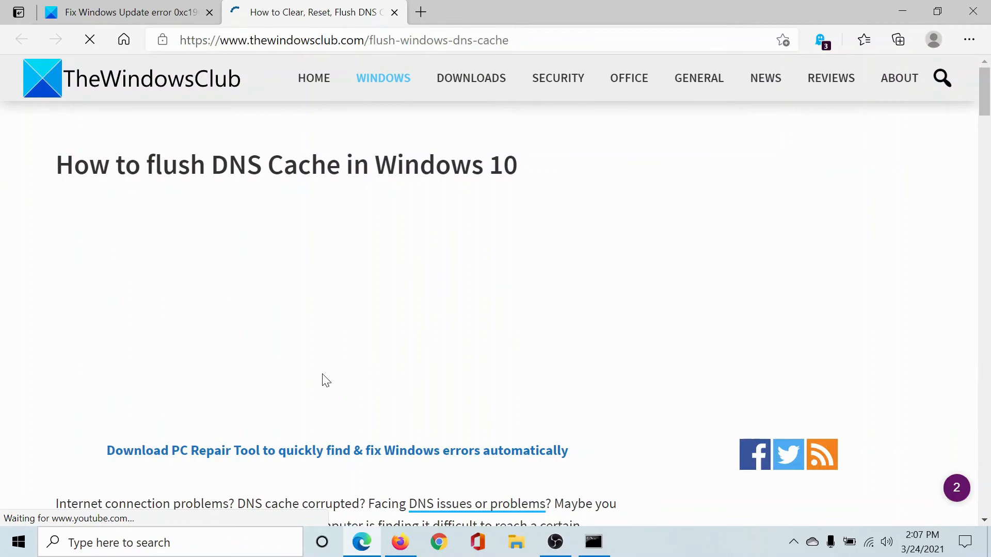
{"action": "scroll", "scroll_direction": "down", "scroll_amount": 3}
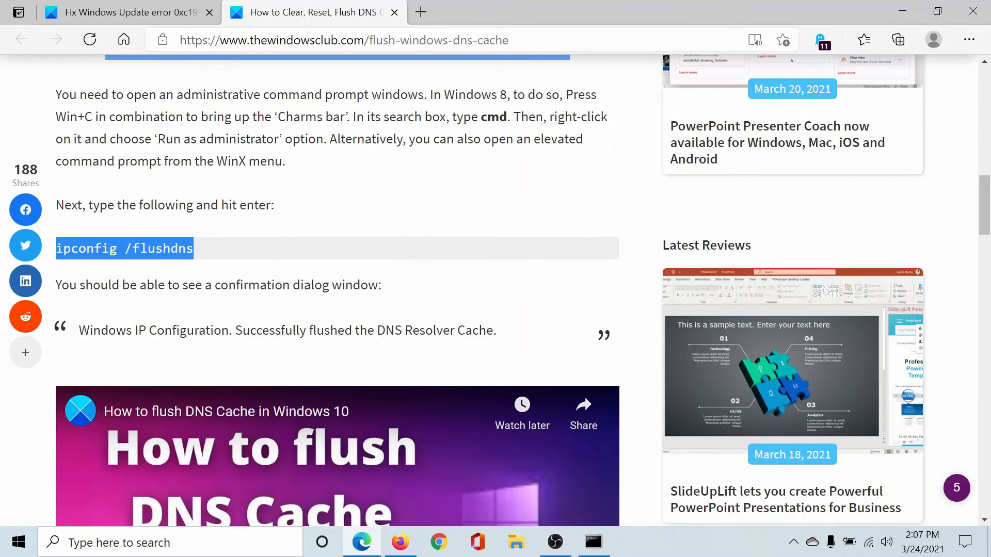
{"action": "left_click", "coordinate": [593, 542]}
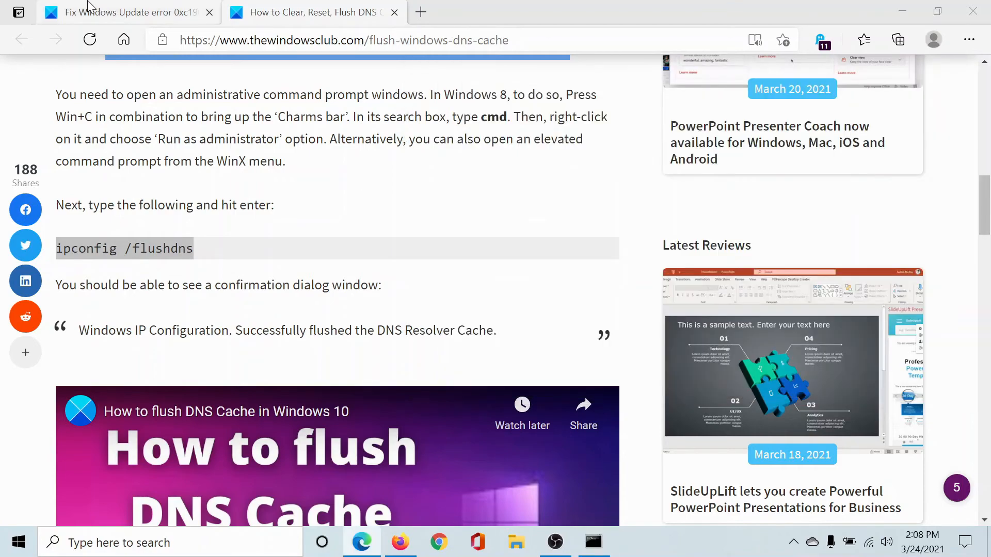
Step: Return to the error 0xc1900130 article tab and scroll back to its title and introduction
{"action": "left_click", "coordinate": [126, 12]}
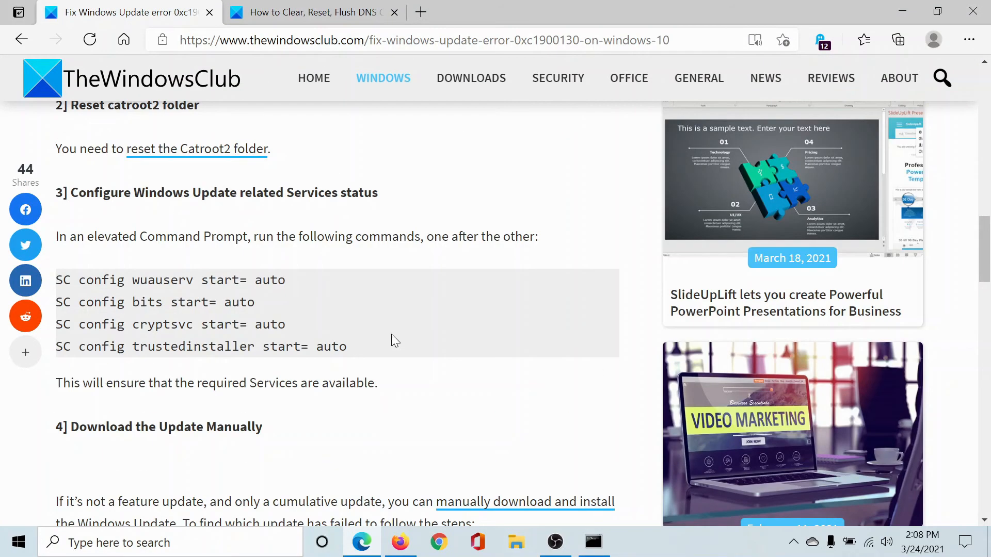
{"action": "scroll", "scroll_direction": "down", "scroll_amount": 3}
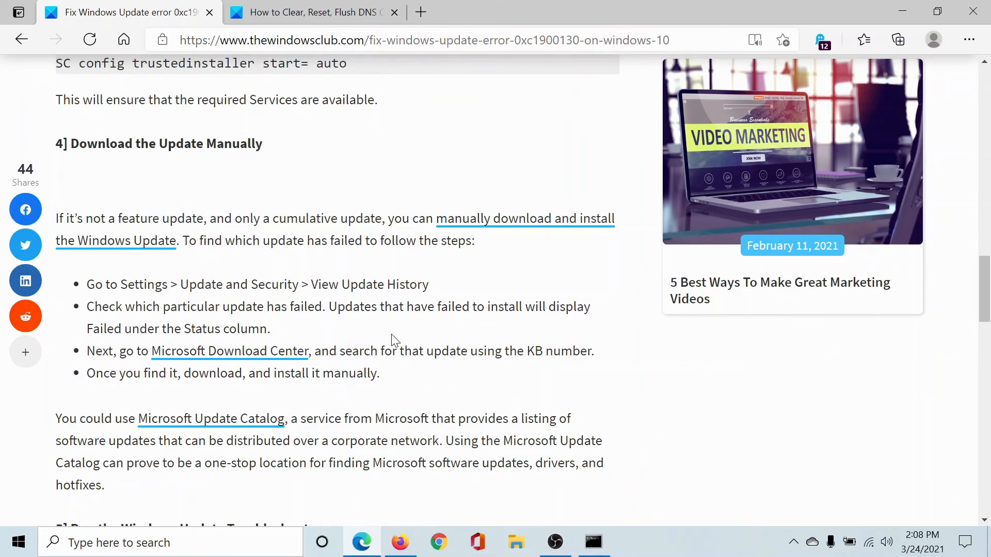
{"action": "scroll", "scroll_direction": "up", "scroll_amount": 3}
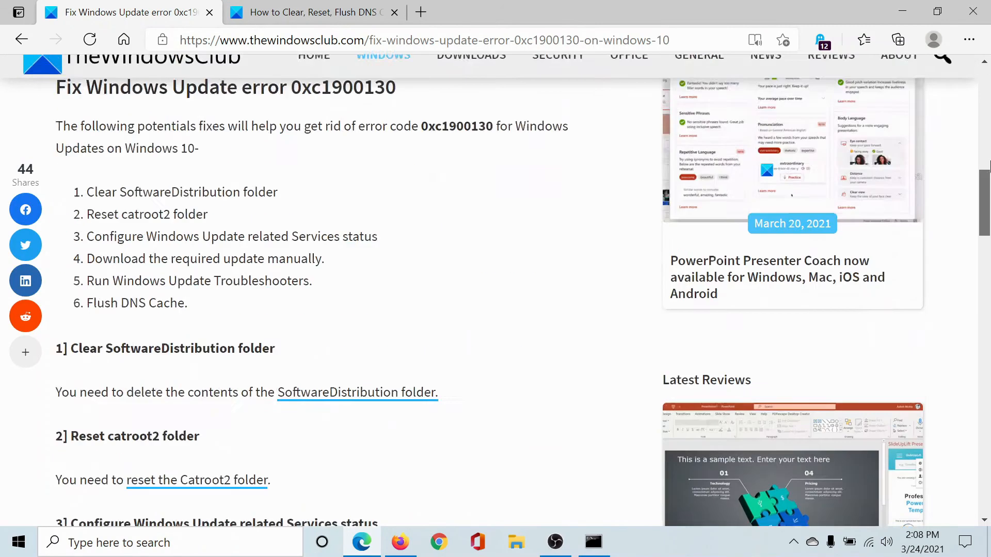
{"action": "scroll", "scroll_direction": "up", "scroll_amount": 3}
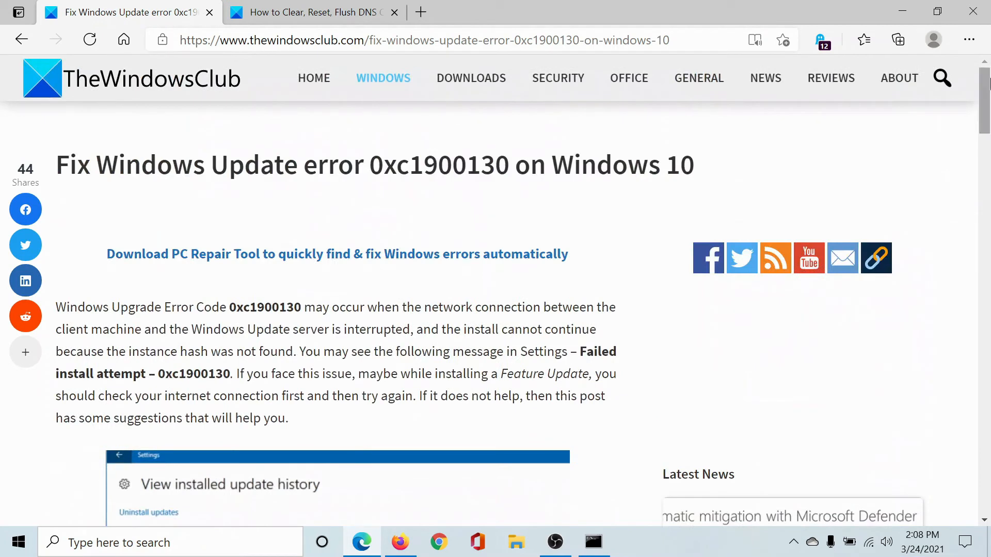